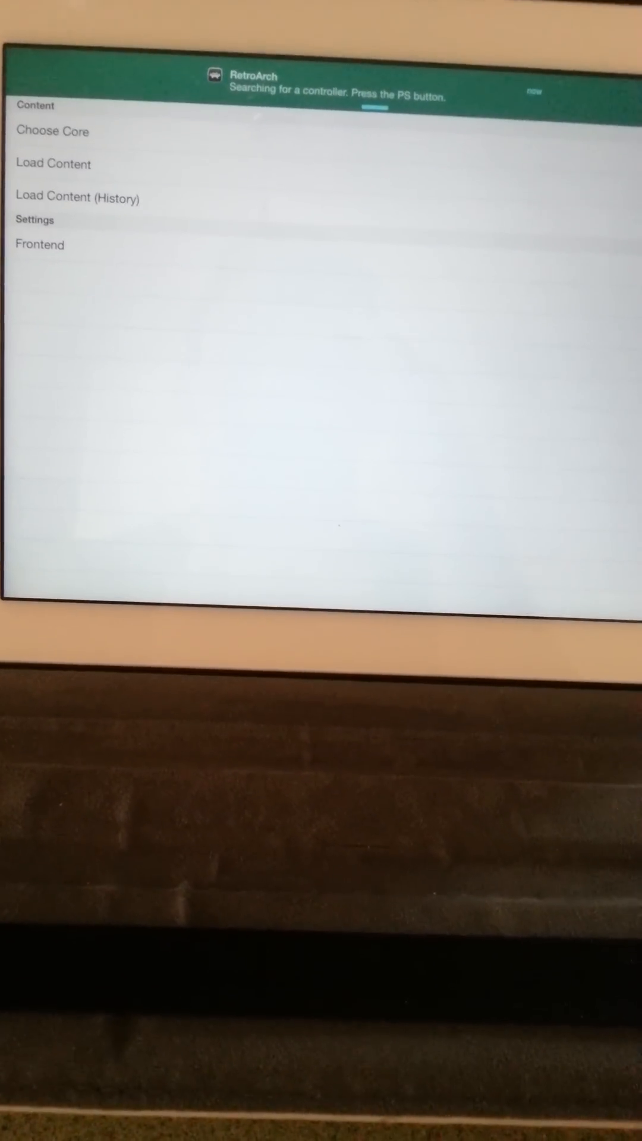
- Choose Load Content to browse the Documents folder and its Majora's Mask files
left_click(52, 163)
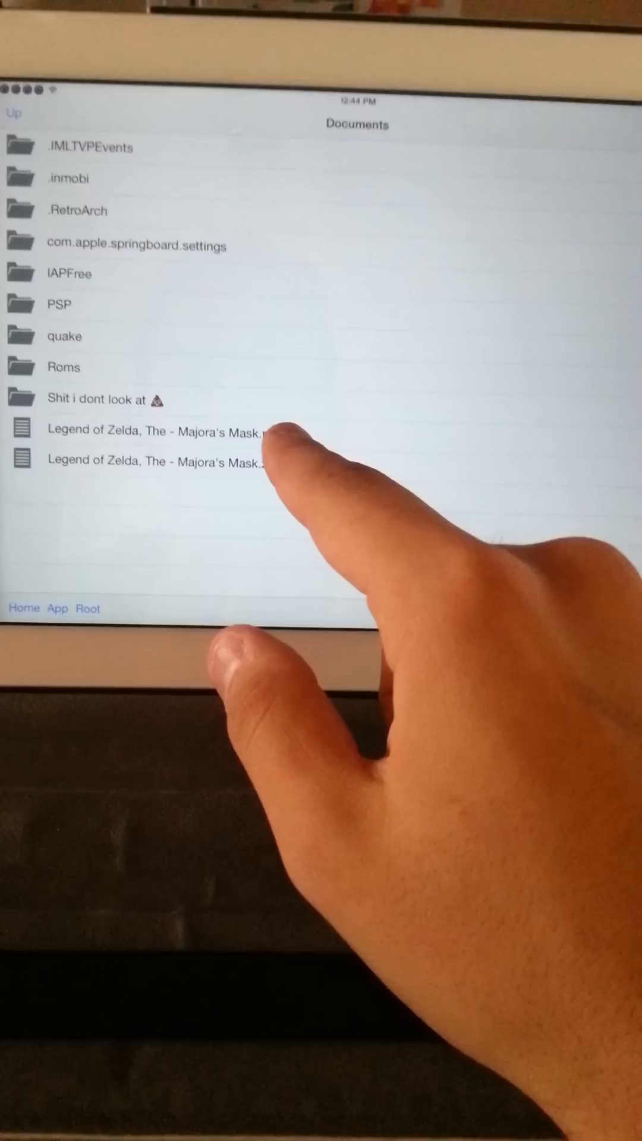
left_click(160, 430)
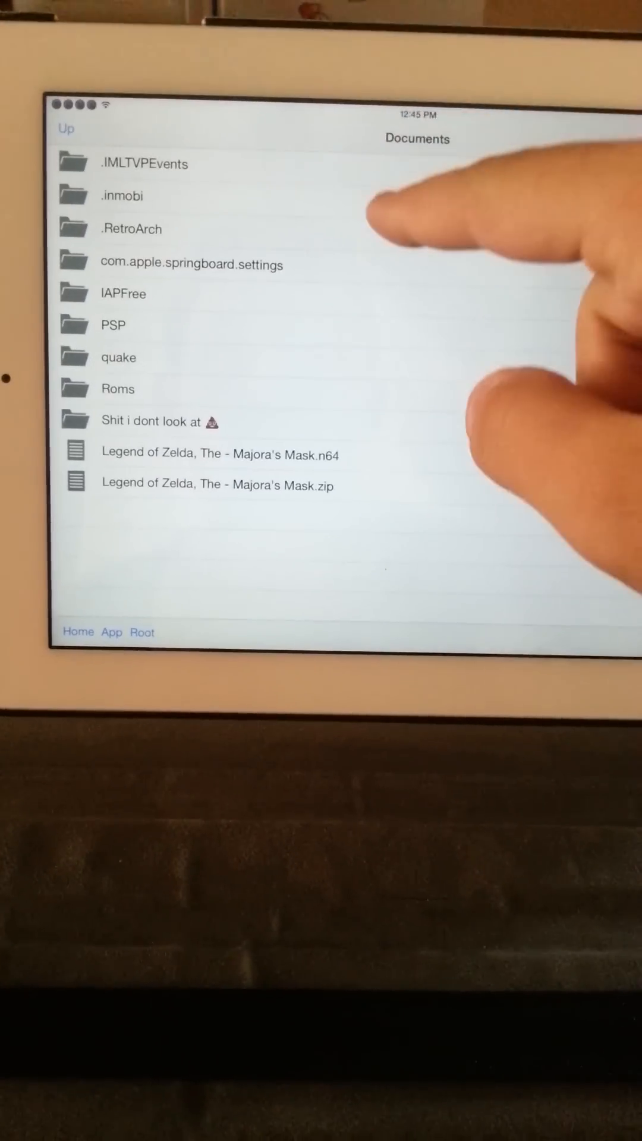
- Enter the .RetroArch folder to show the Choose Core list
left_click(132, 228)
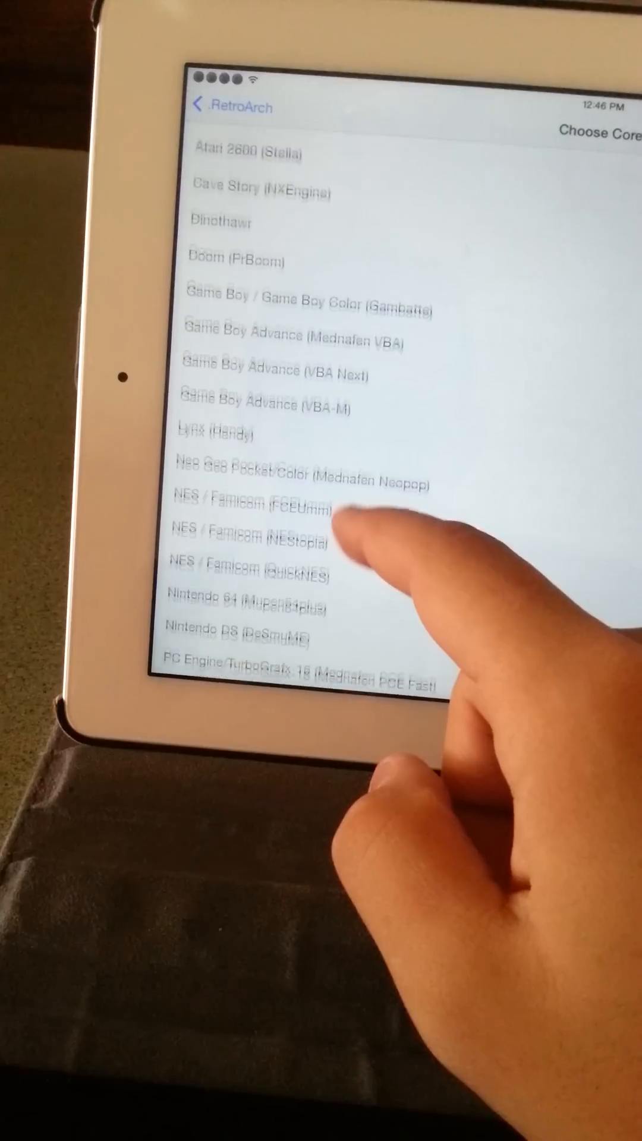
- Pick and launch the Nintendo 64 (Mupen64plus) core, bringing up on-screen touch controls
scroll("up", 3)
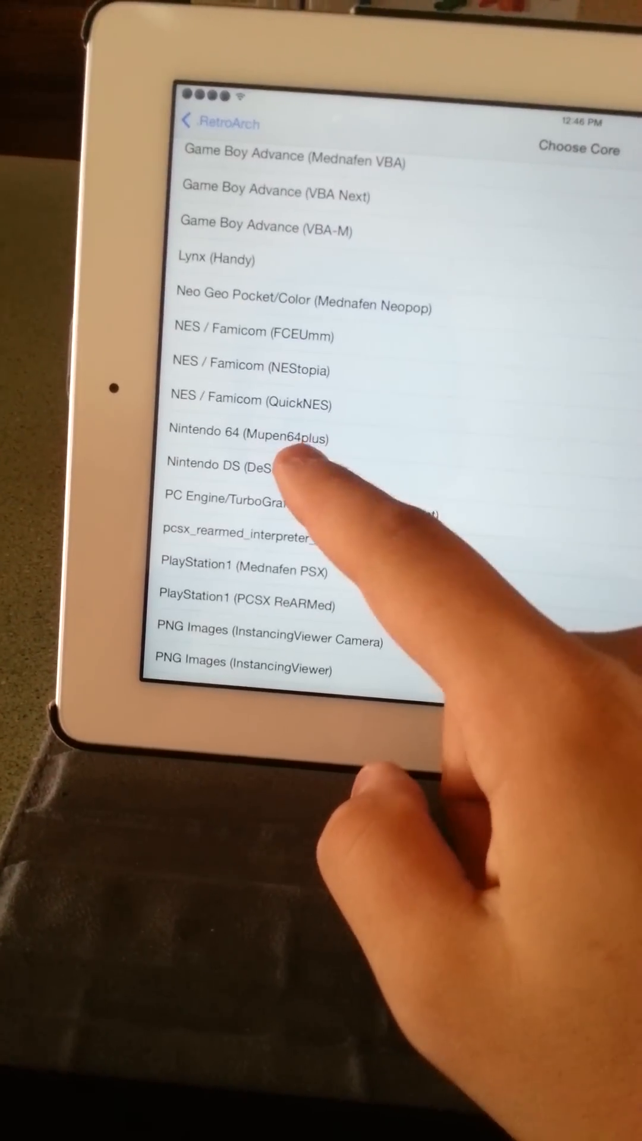
left_click(240, 468)
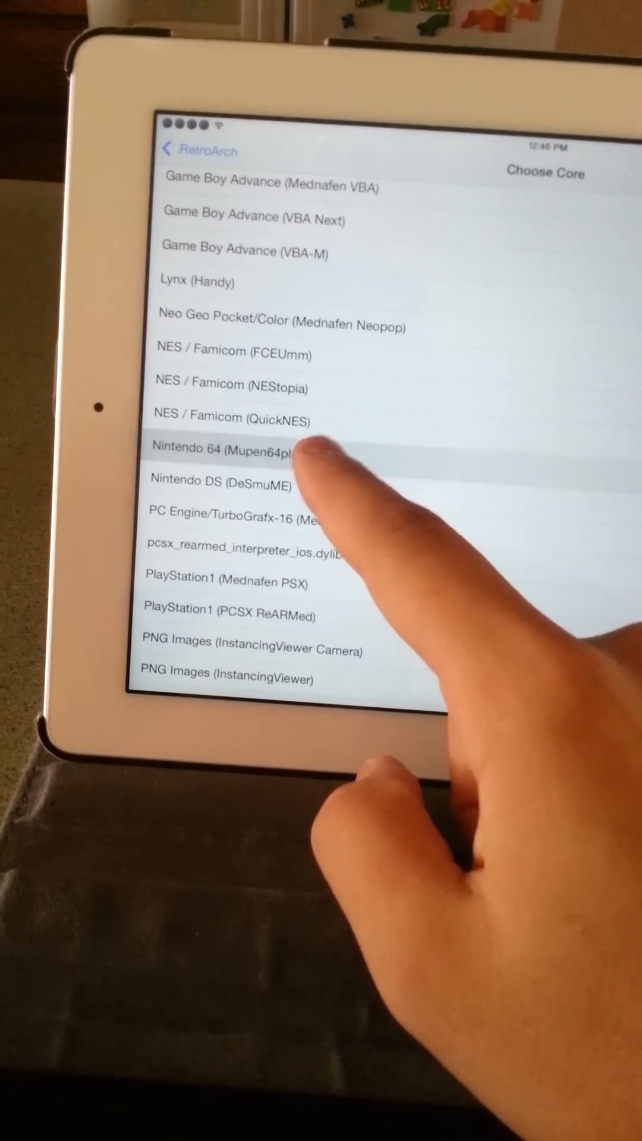
left_click(225, 448)
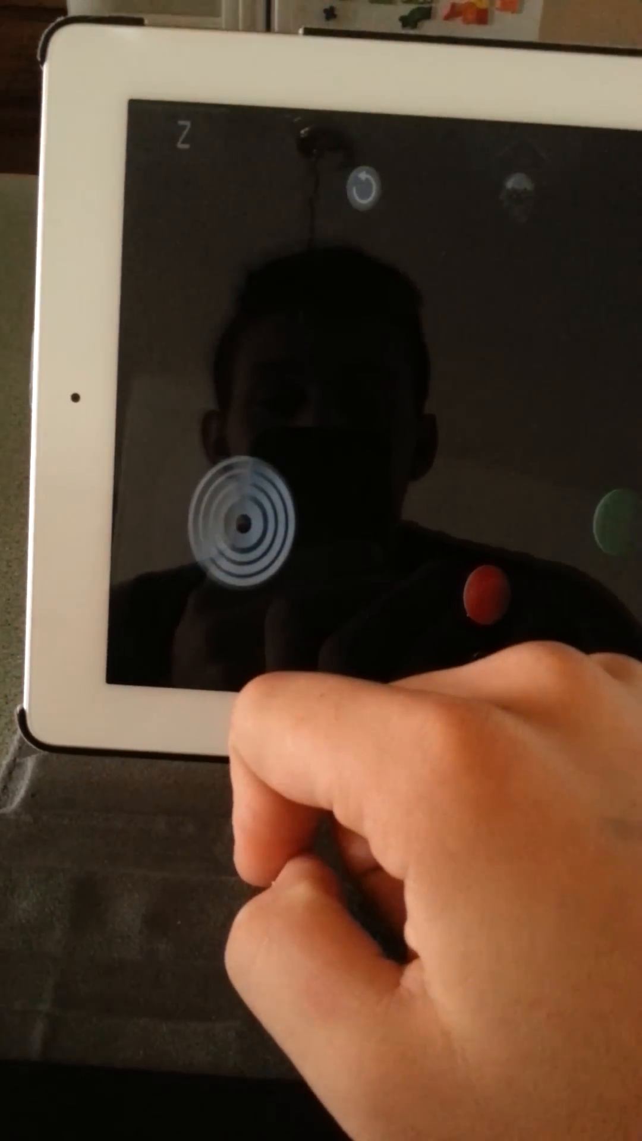